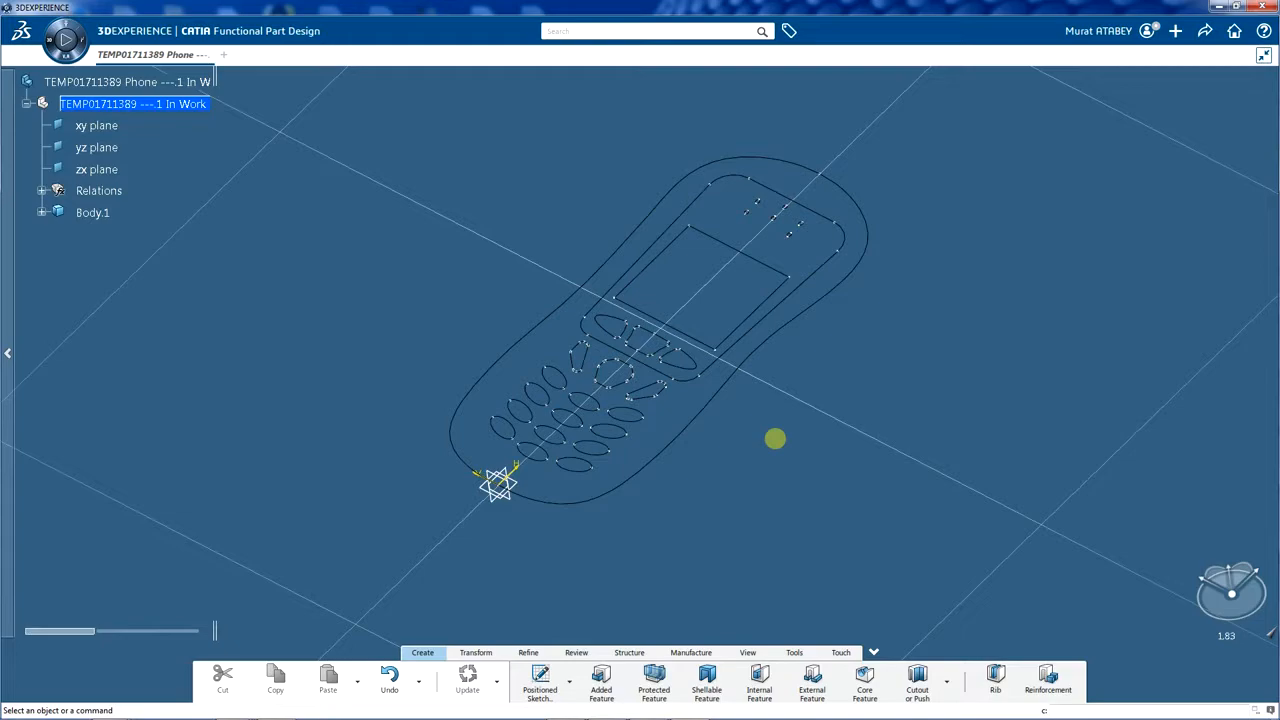
mouse_move(780, 384)
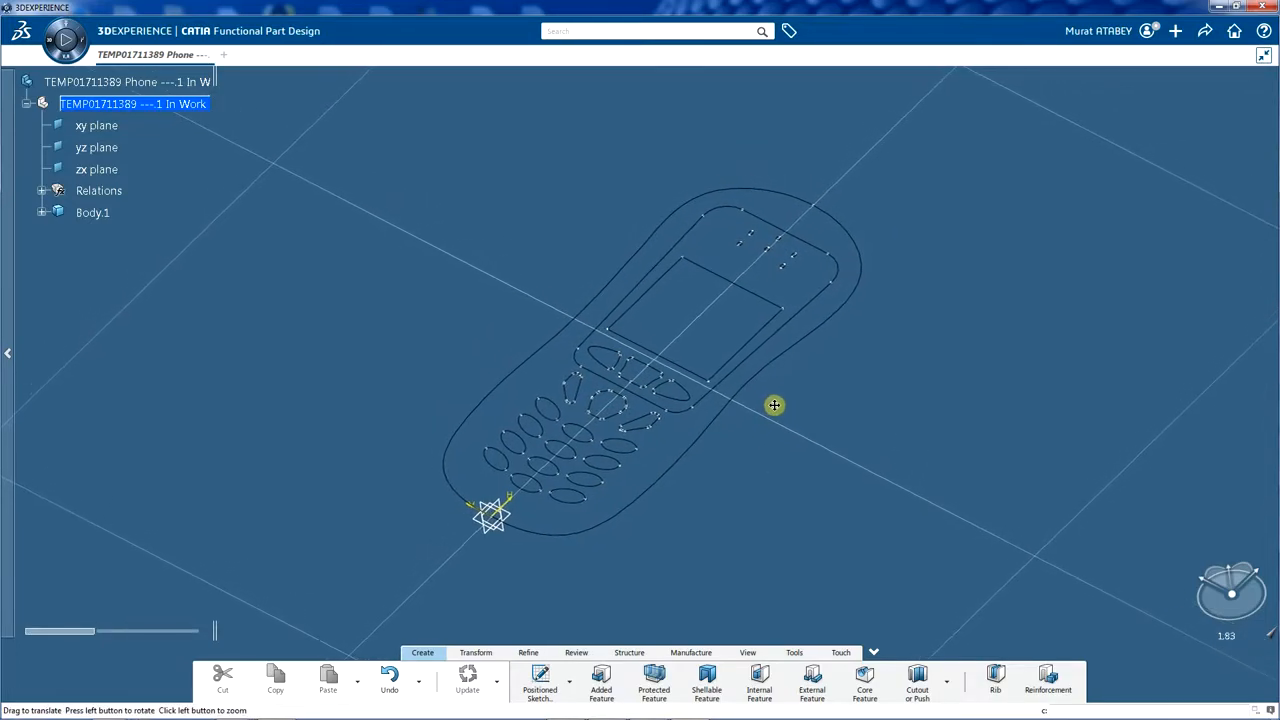
mouse_move(758, 488)
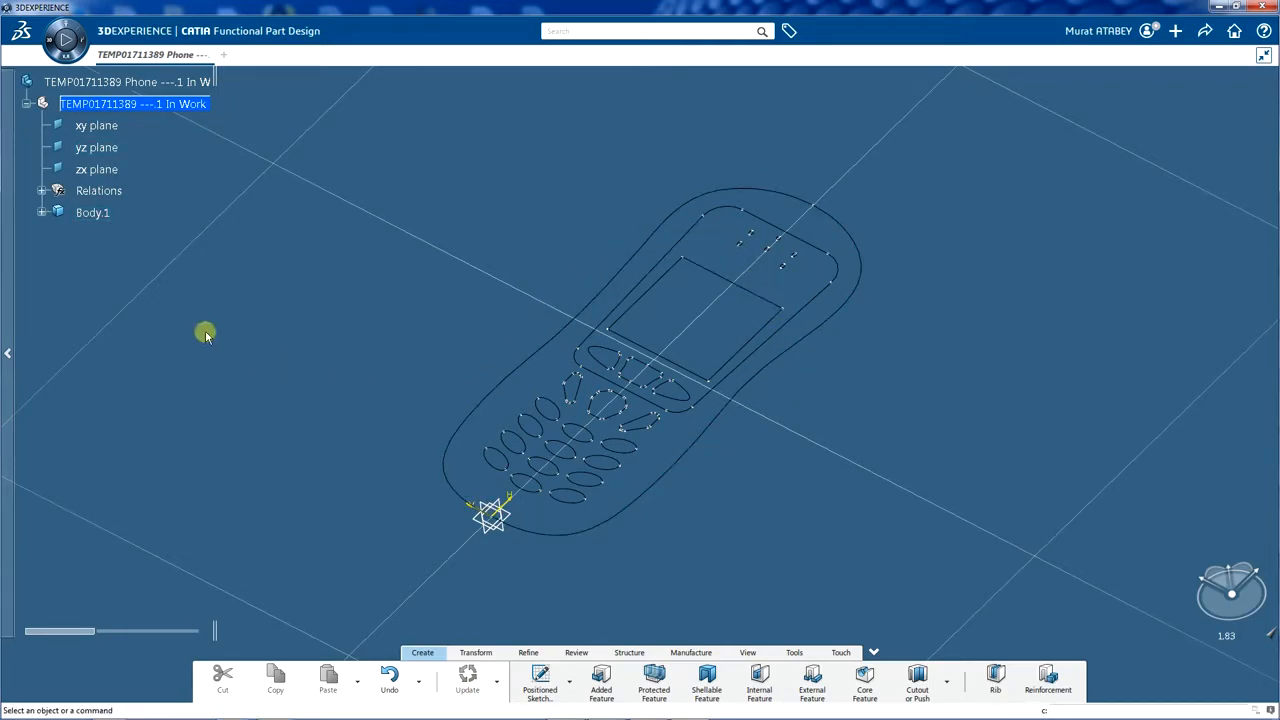
mouse_move(853, 472)
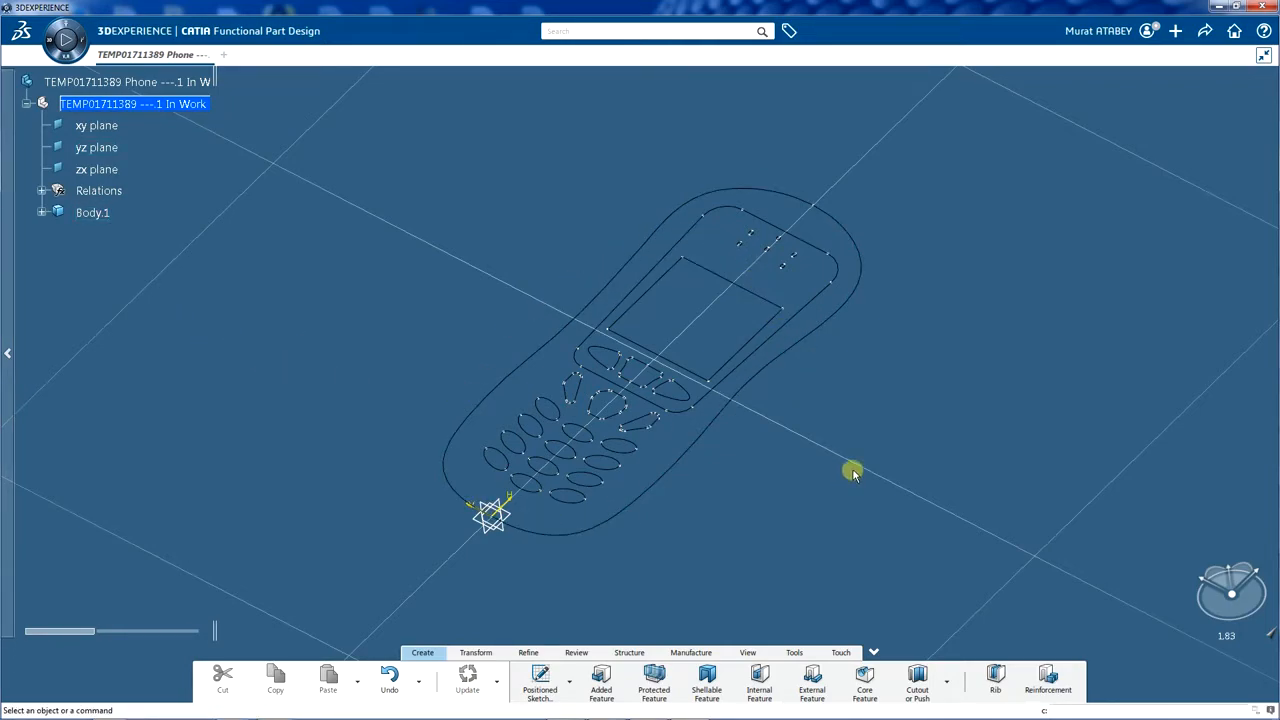
mouse_move(910, 503)
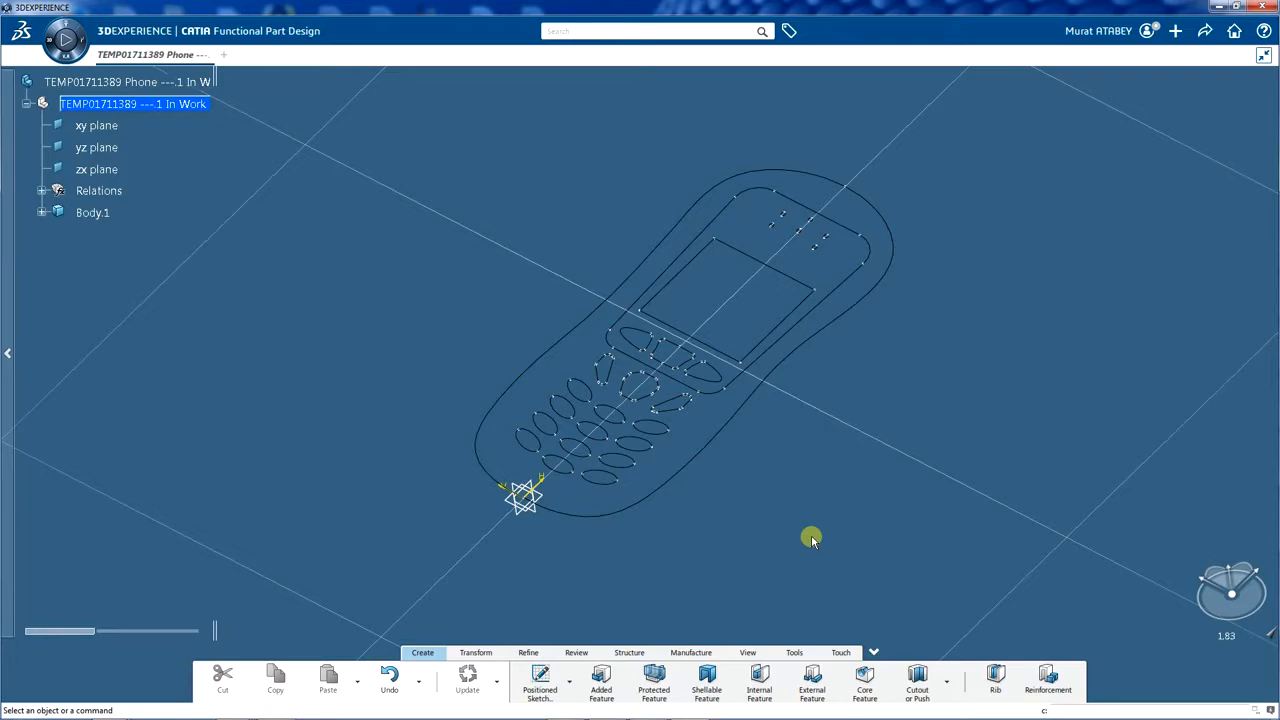
mouse_move(775, 585)
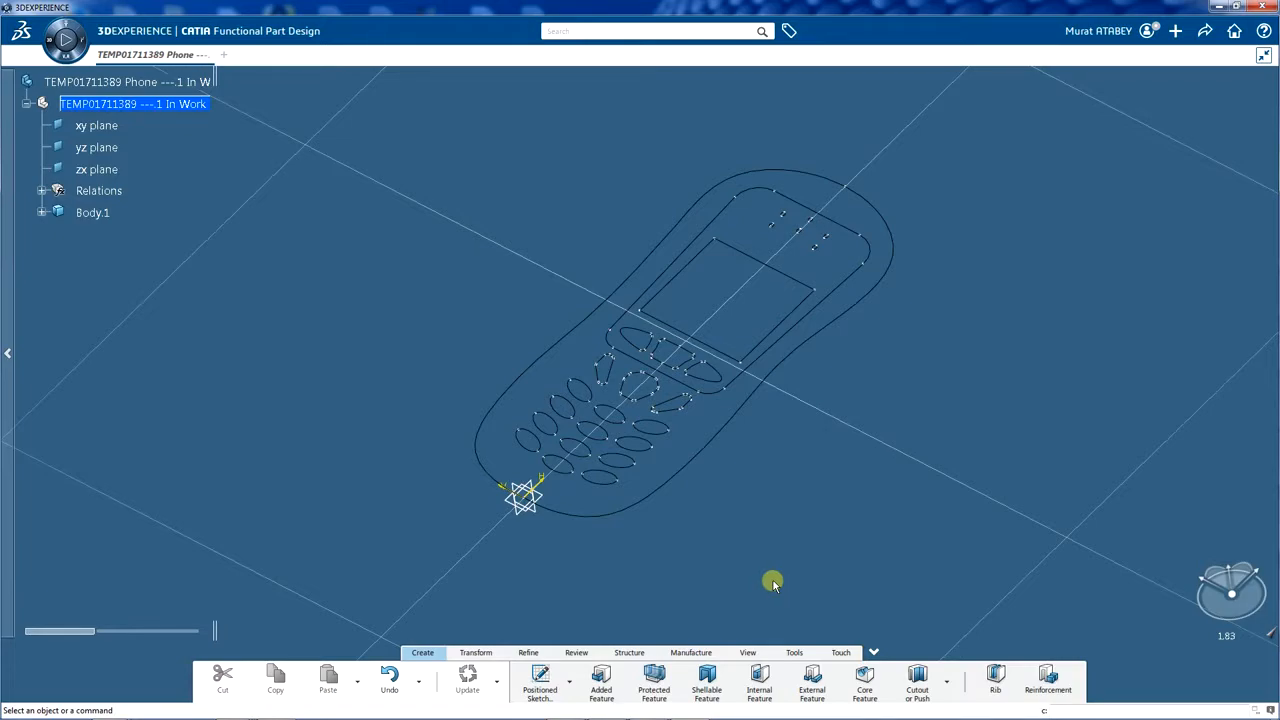
mouse_move(668, 578)
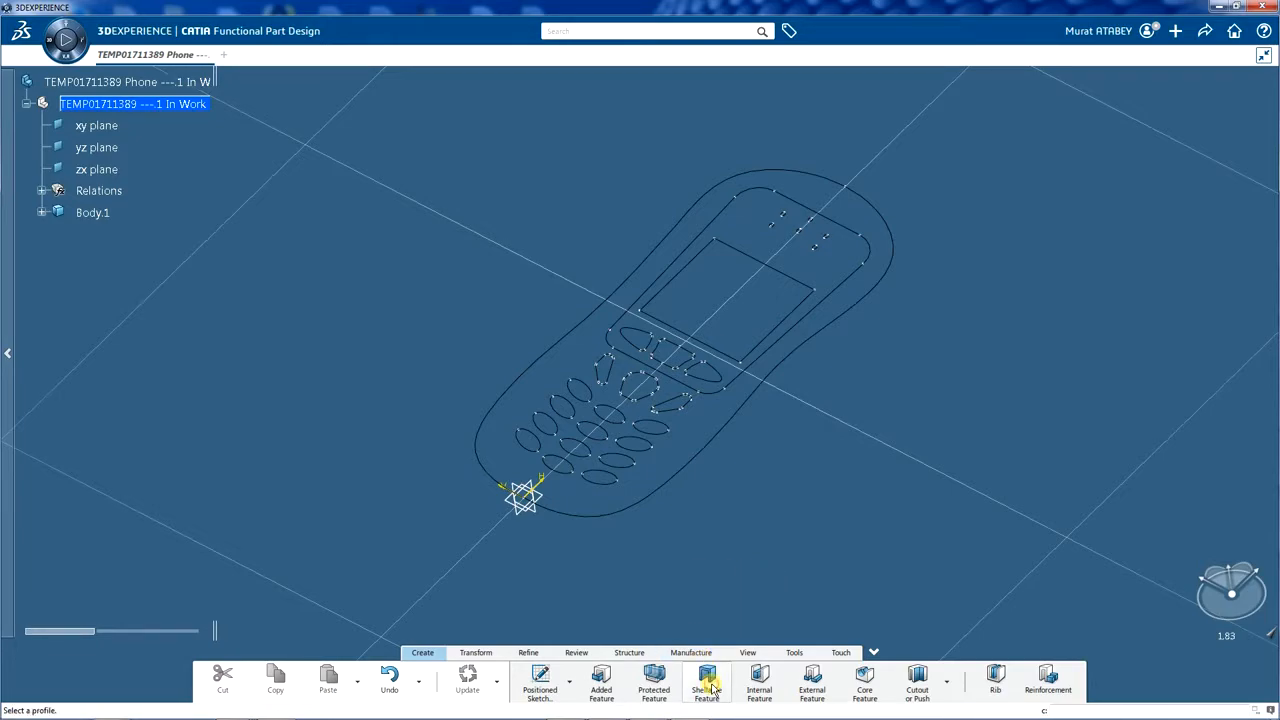
Step: Start a new Shellable Prism feature for the phone's Lateral Profile
click(706, 683)
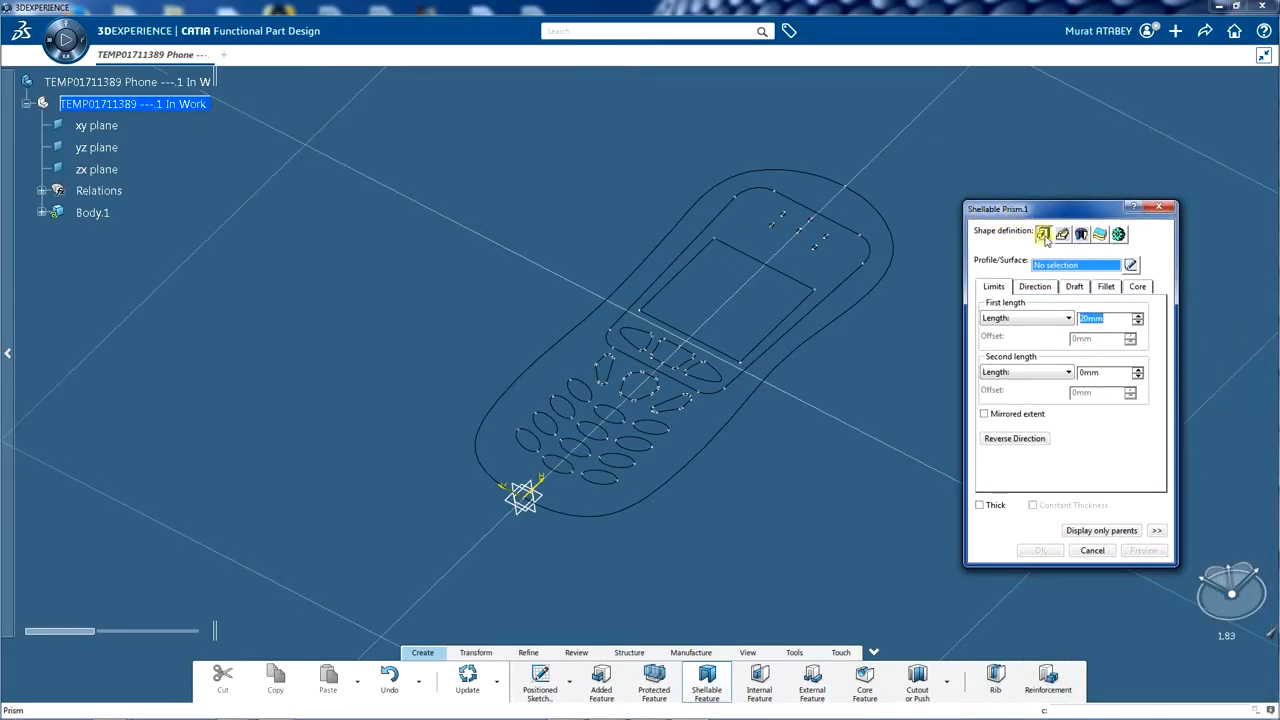
mouse_move(1044, 234)
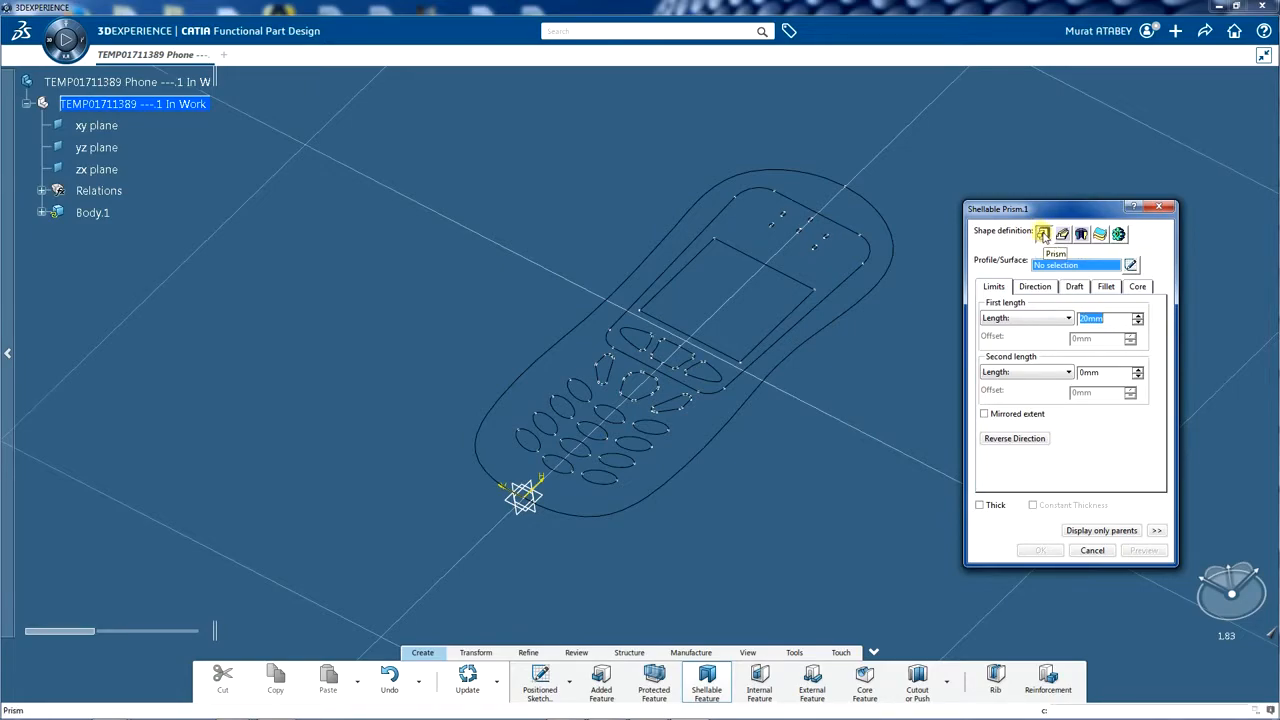
mouse_move(1044, 234)
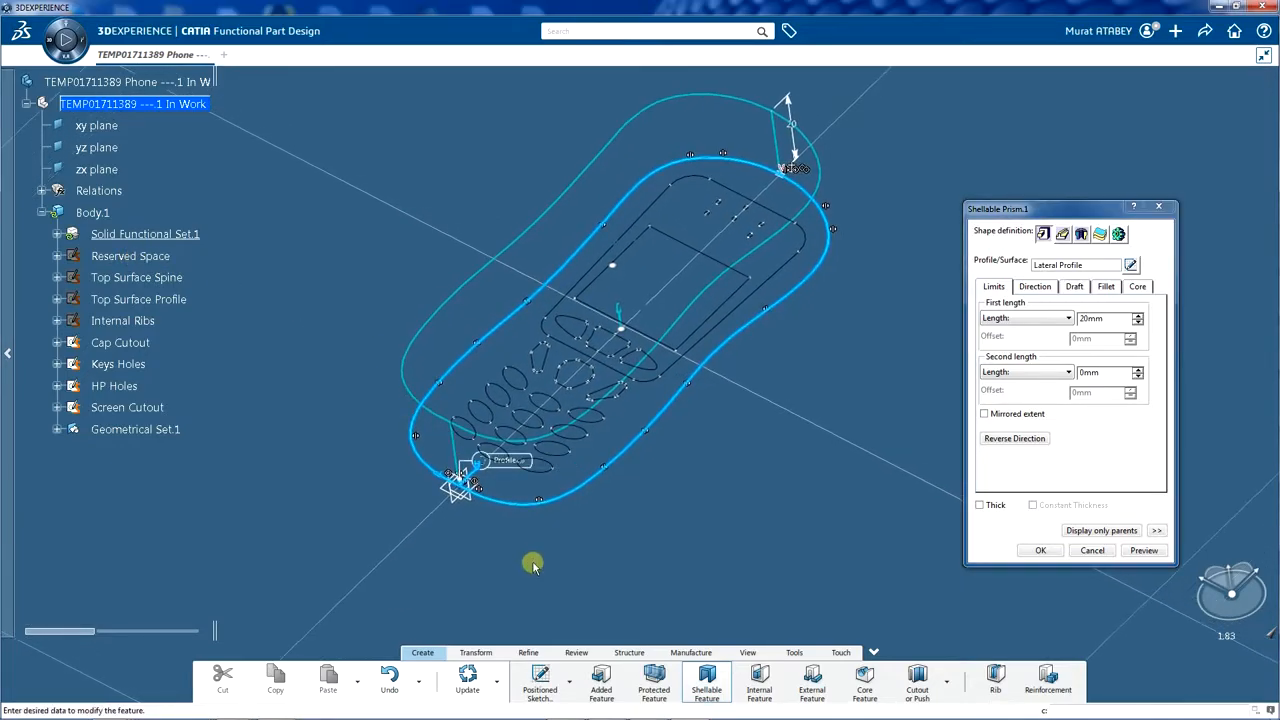
Step: Set the prism's first length to 15mm and bring up its Direction settings
drag(533, 563, 565, 481)
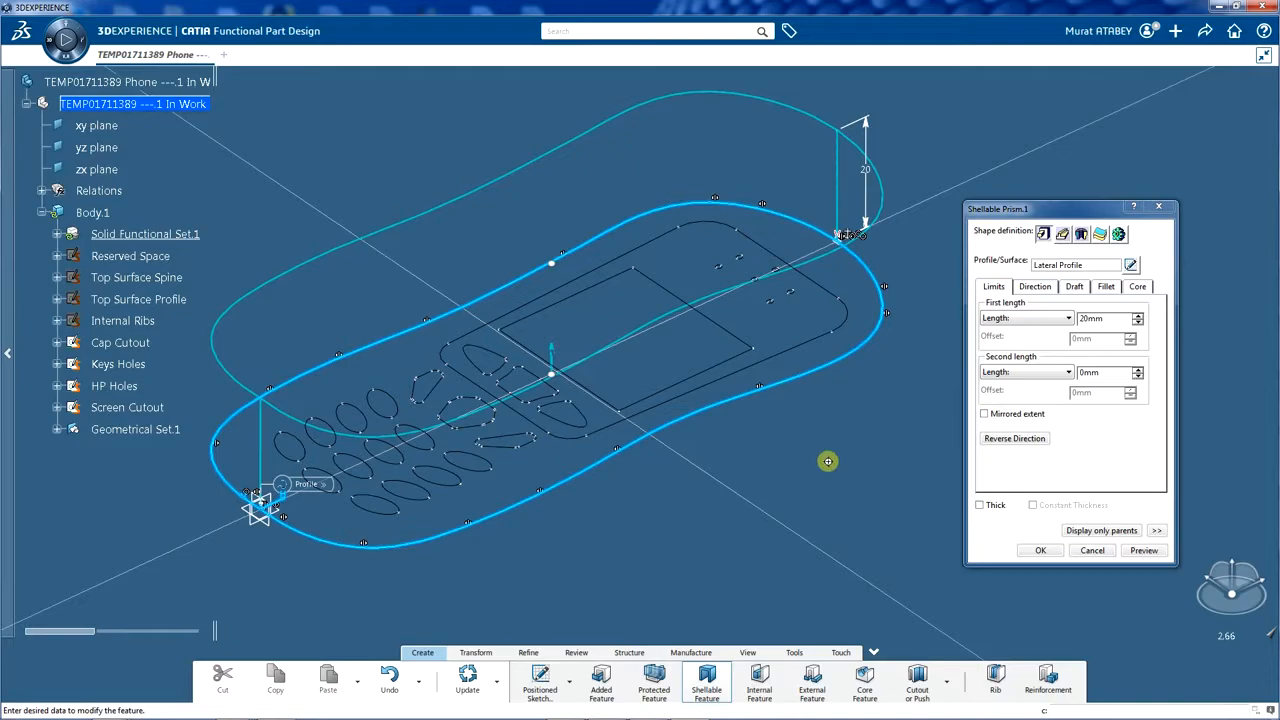
drag(828, 461, 752, 447)
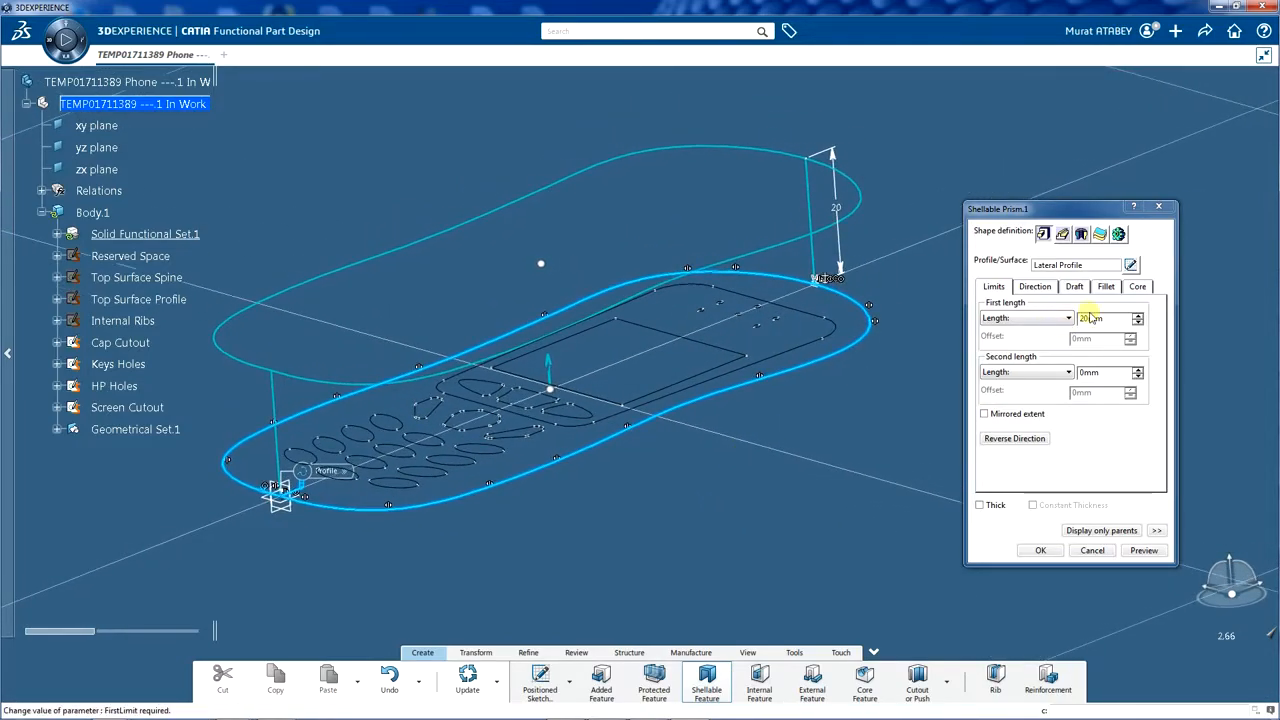
text(15)
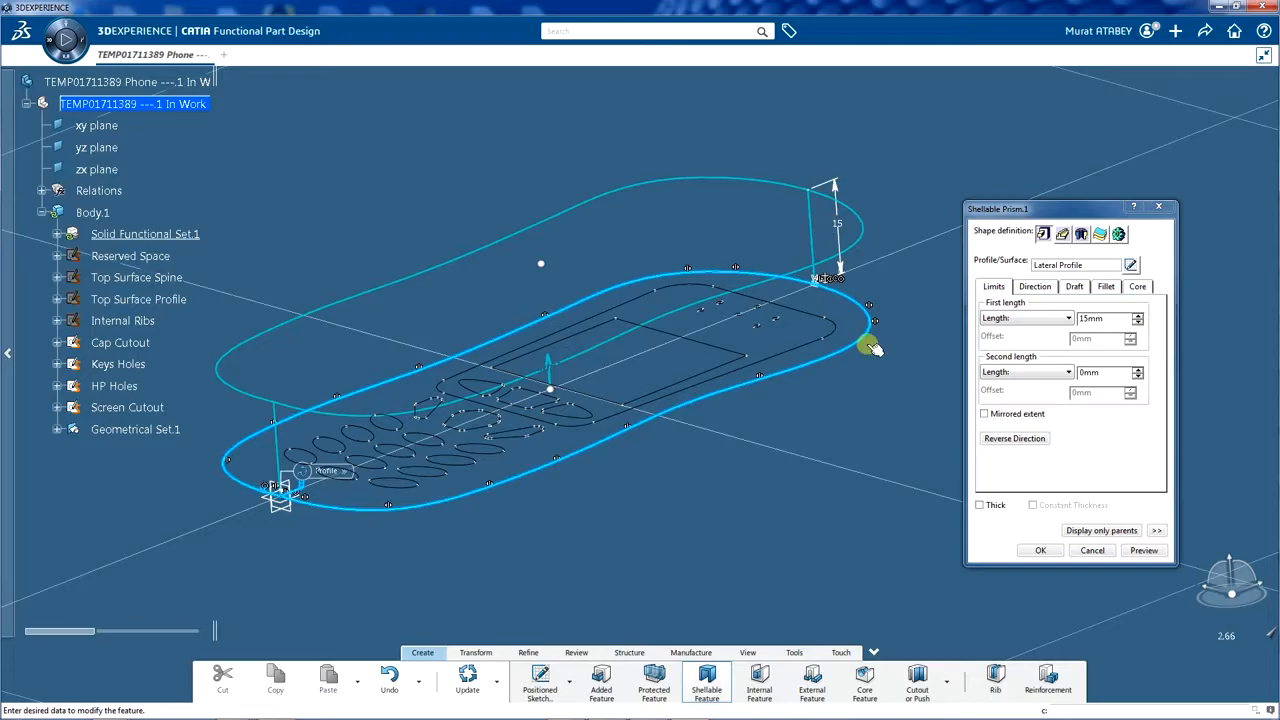
drag(875, 348, 668, 428)
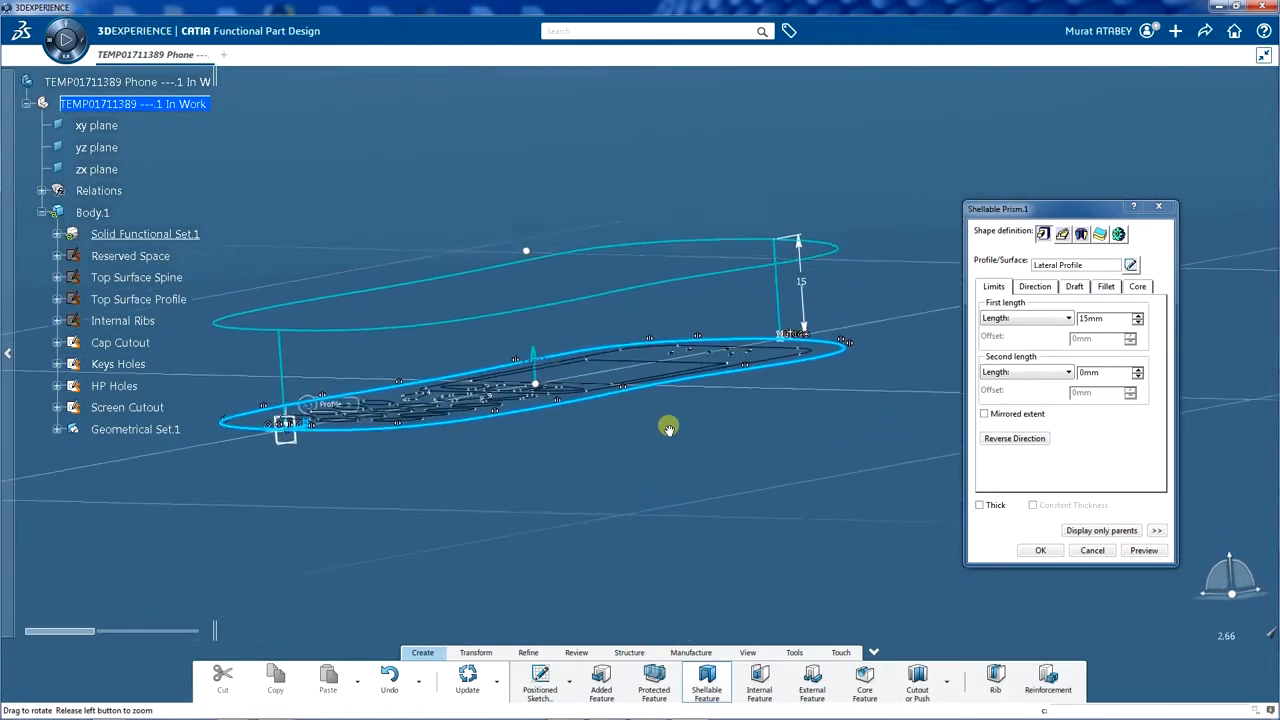
drag(668, 428, 715, 505)
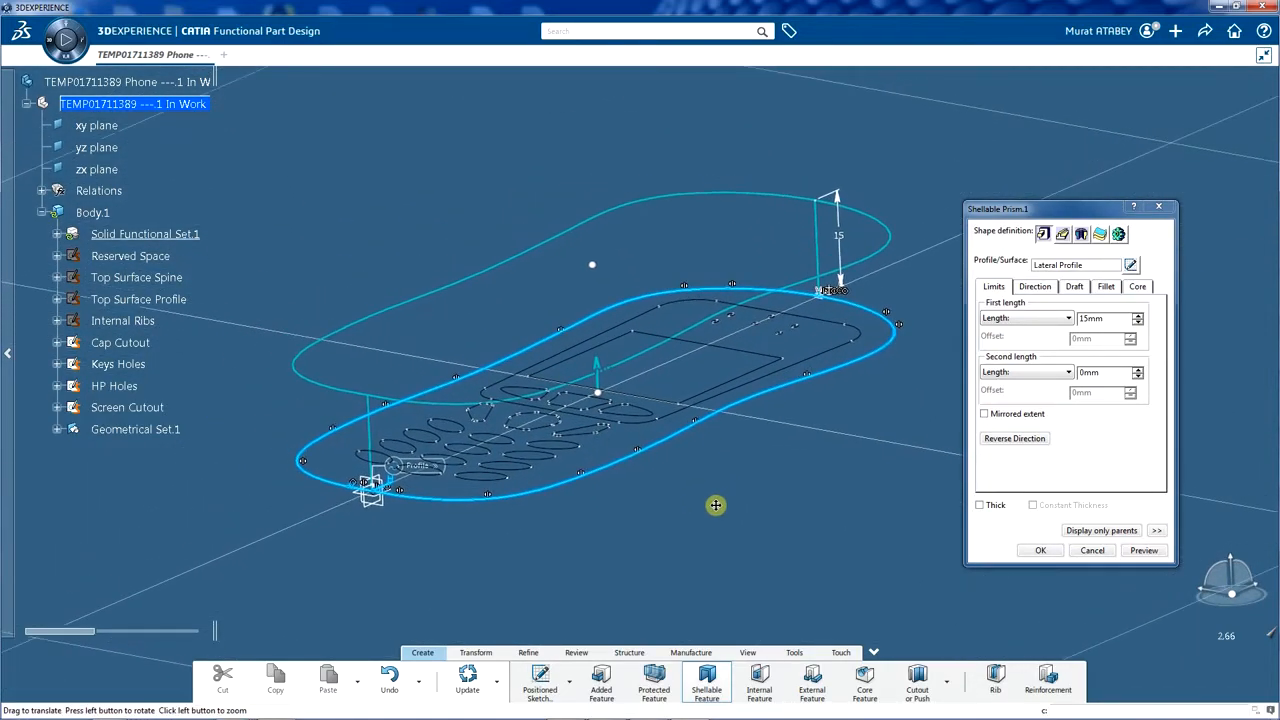
mouse_move(855, 496)
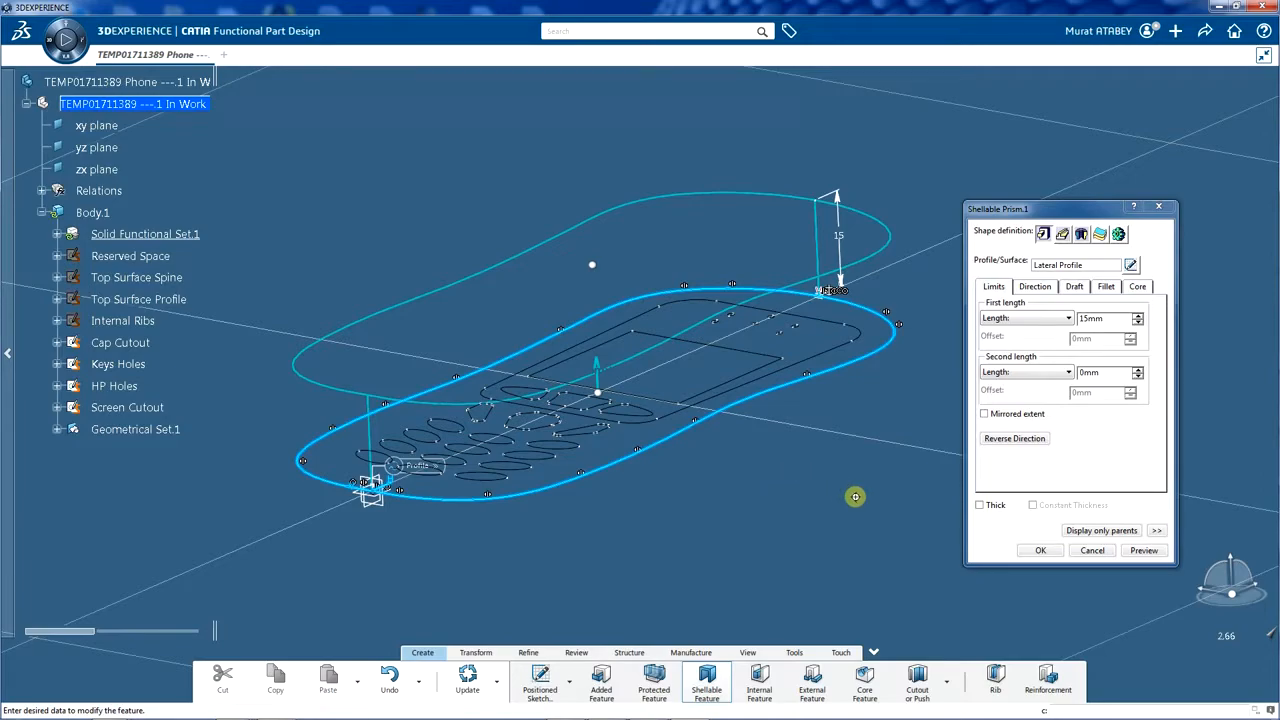
click(1035, 286)
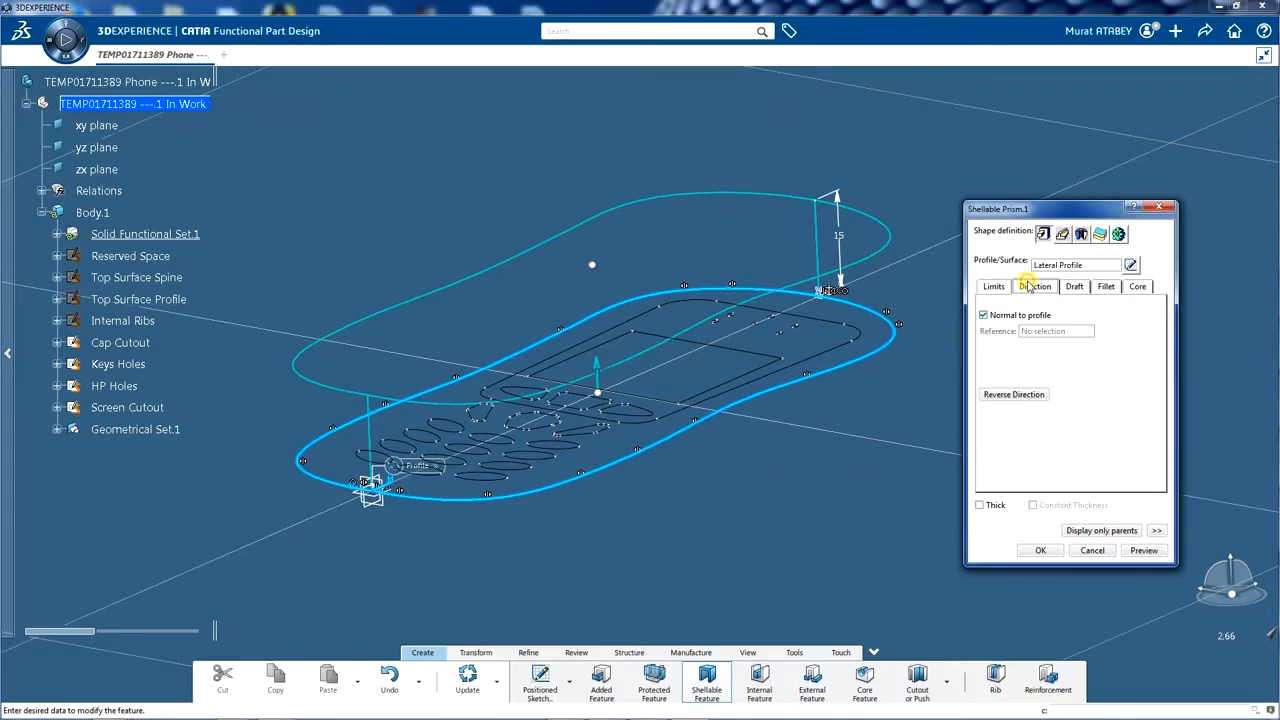
Step: Keep the direction normal to the profile and switch to the Draft settings
click(1035, 286)
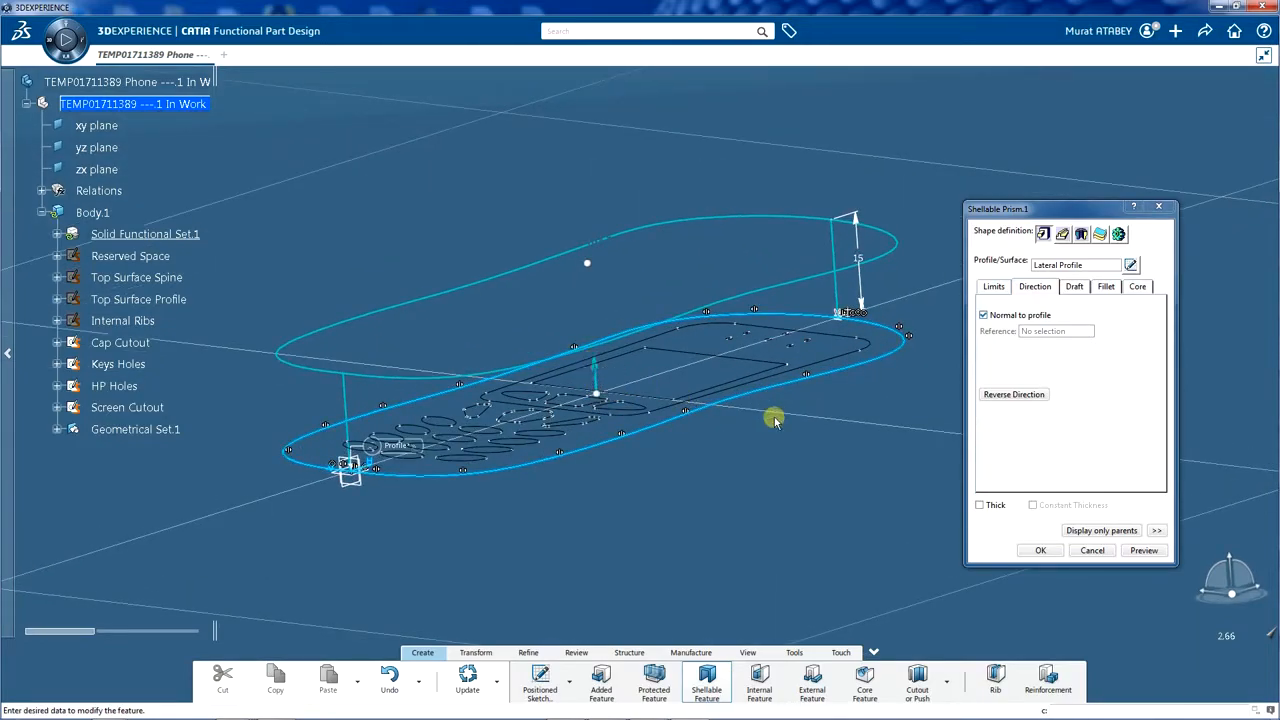
click(1074, 286)
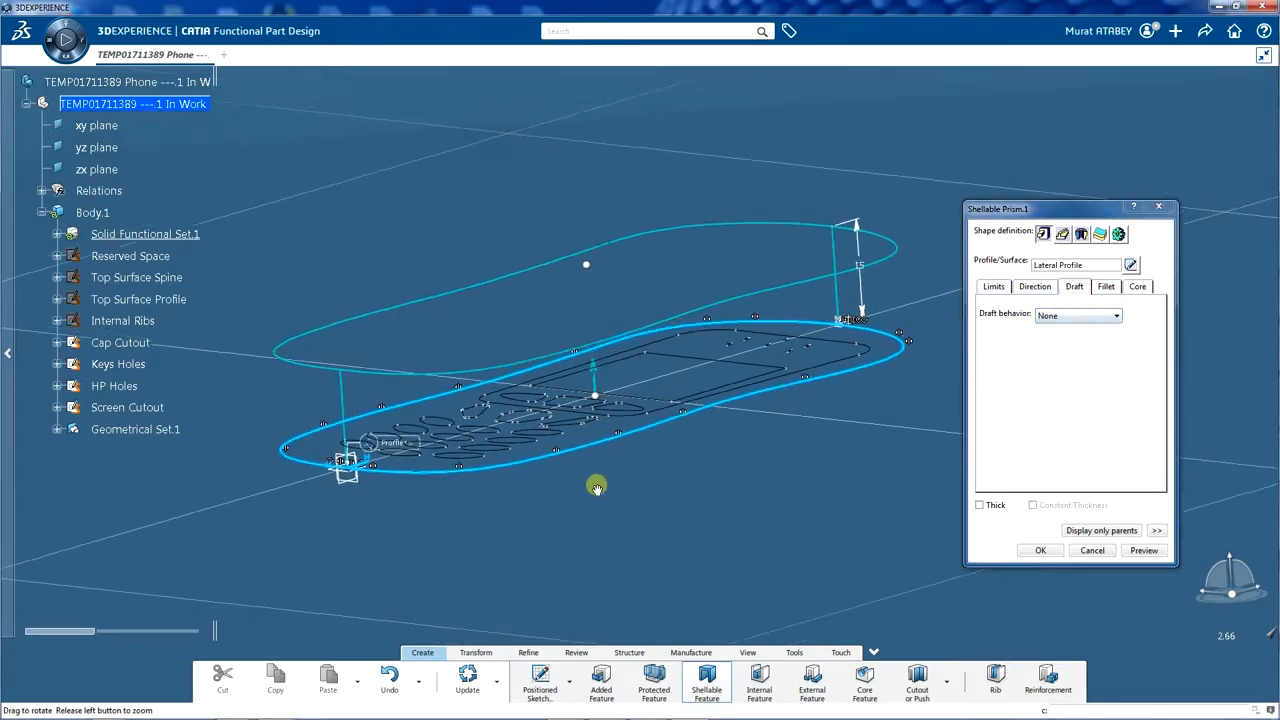
Step: Set draft behavior to Intrinsic to feature with a 5deg draft angle
drag(596, 488, 720, 490)
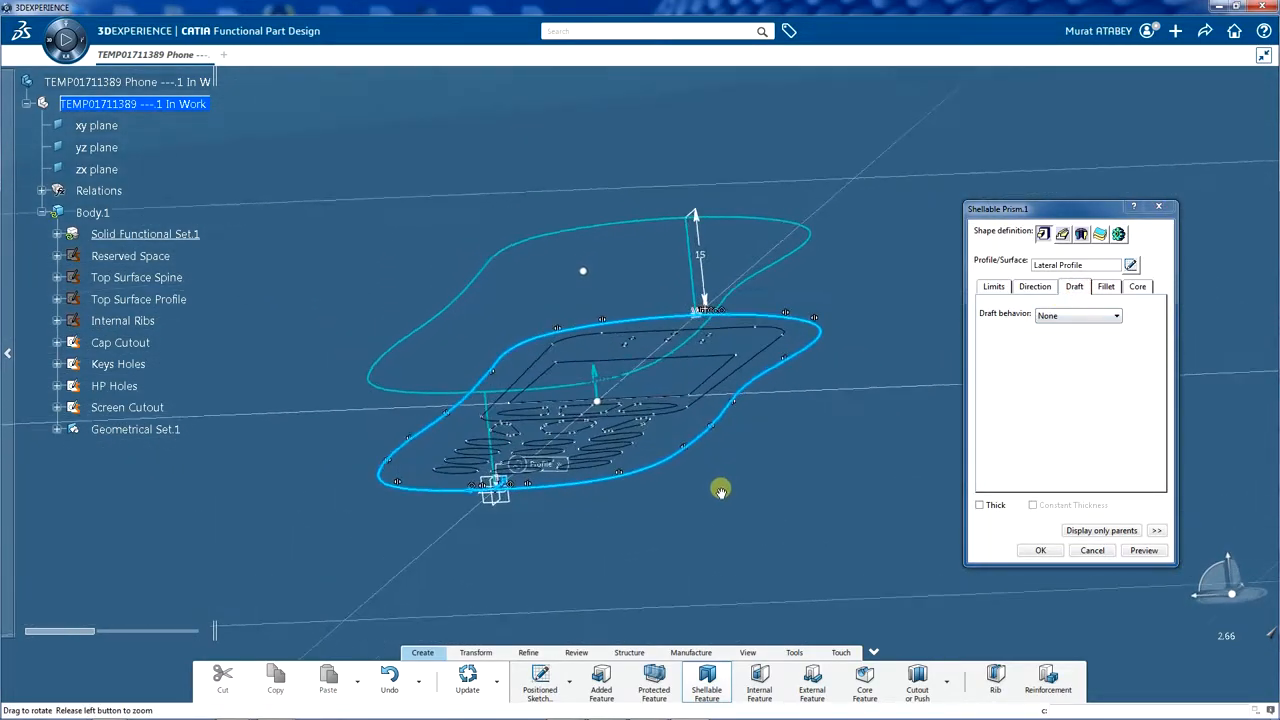
click(1115, 315)
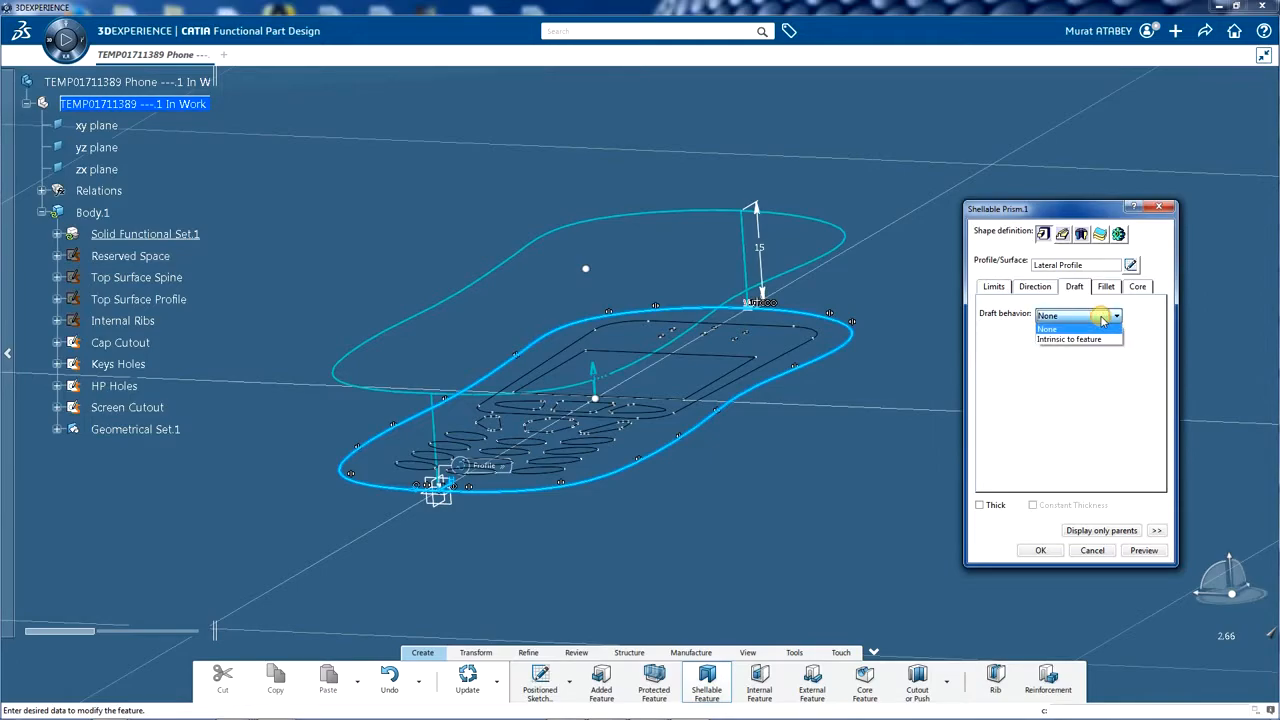
click(1079, 338)
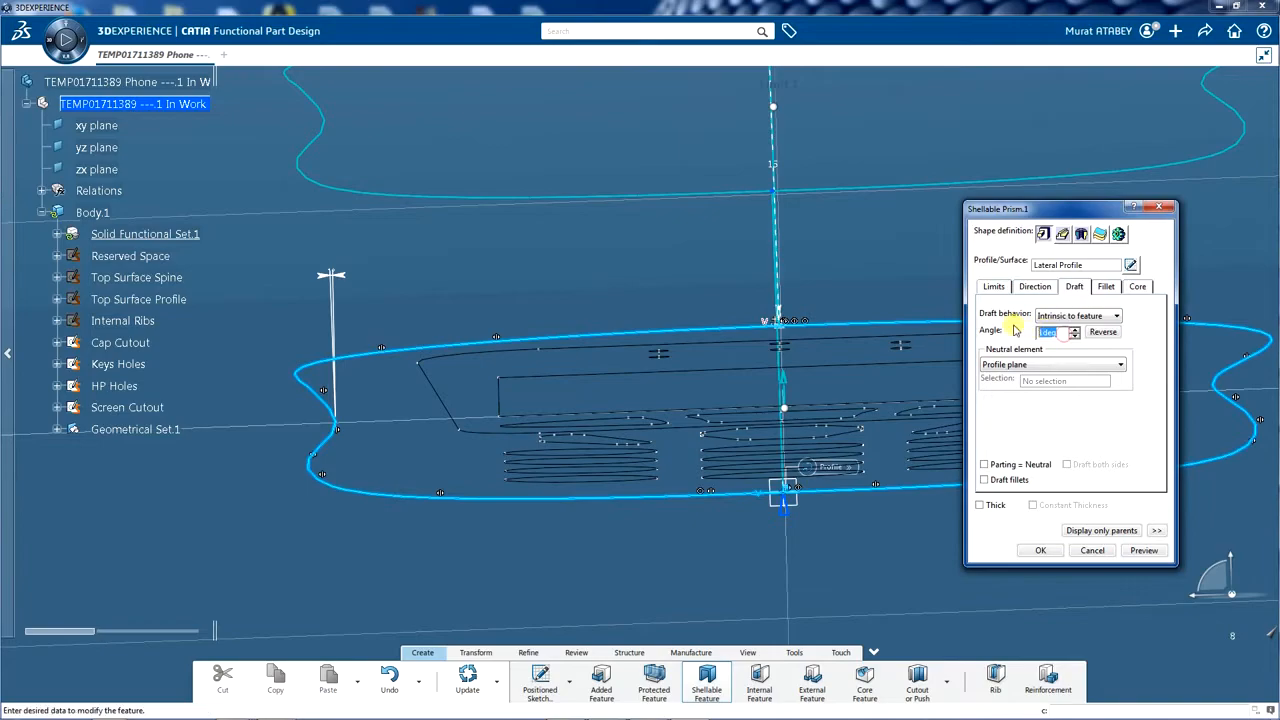
text(5deg)
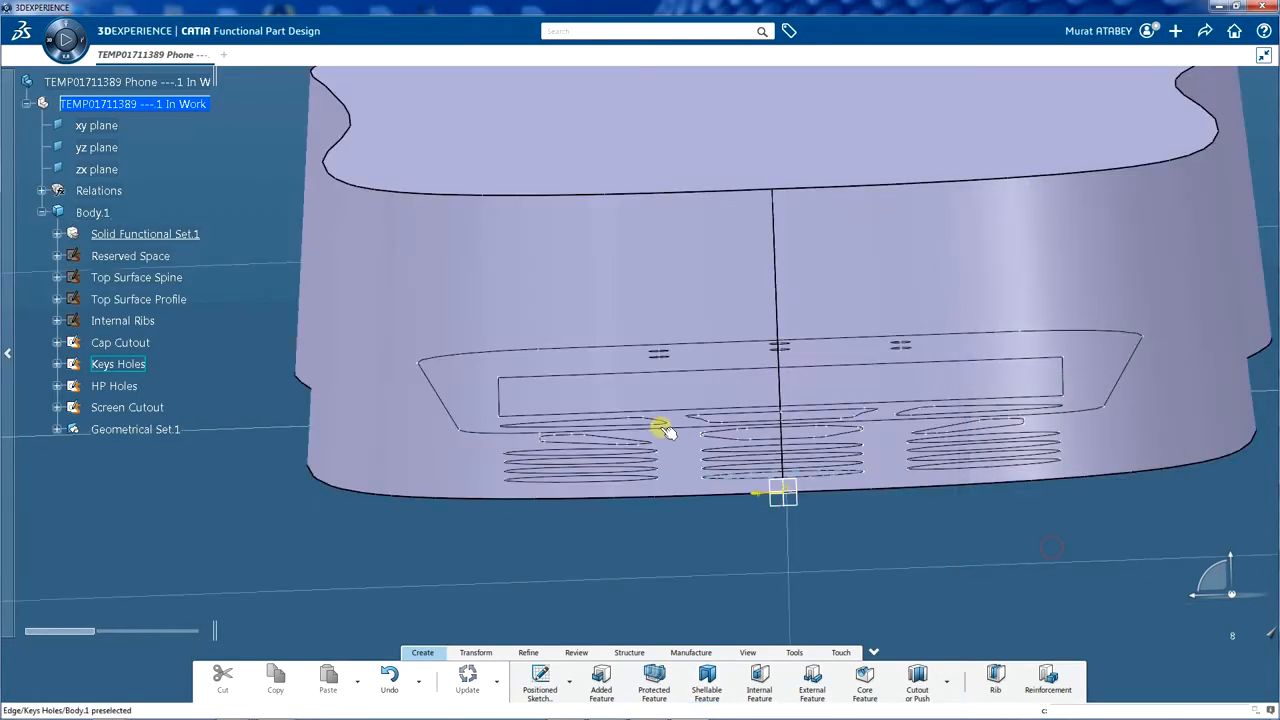
Step: Orbit the view to inspect the finished drafted phone solid
drag(665, 430, 703, 393)
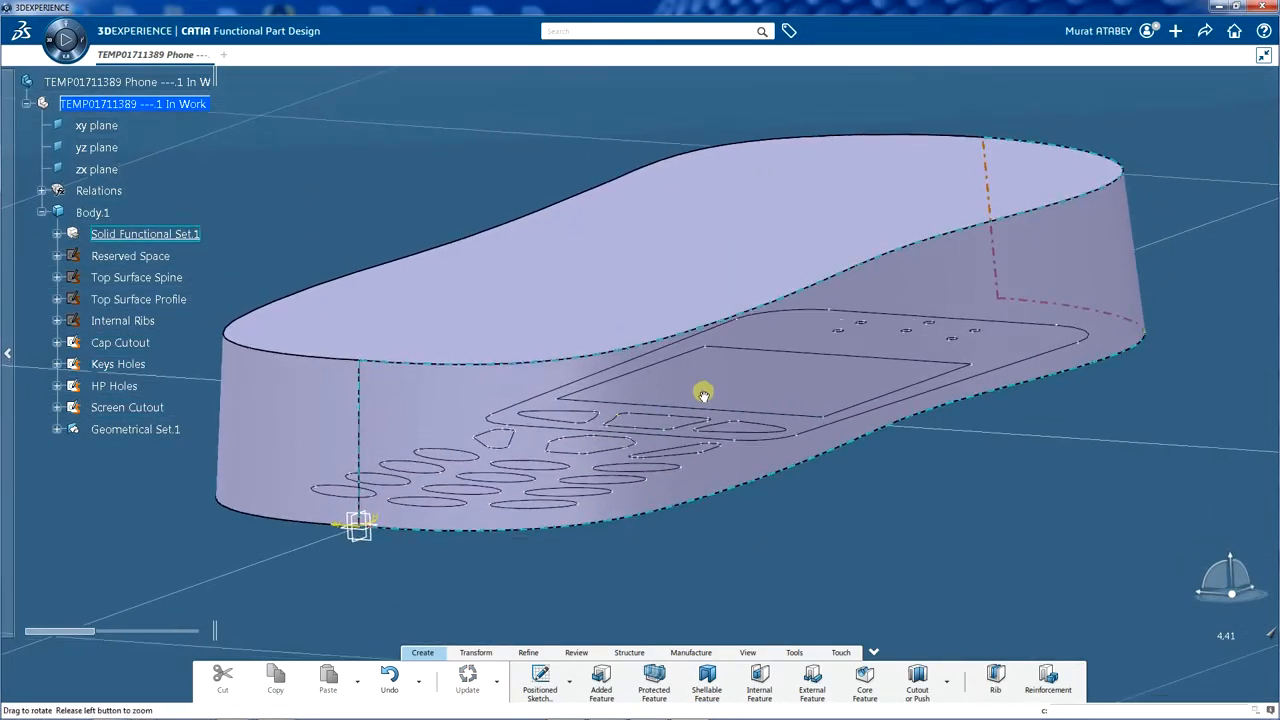